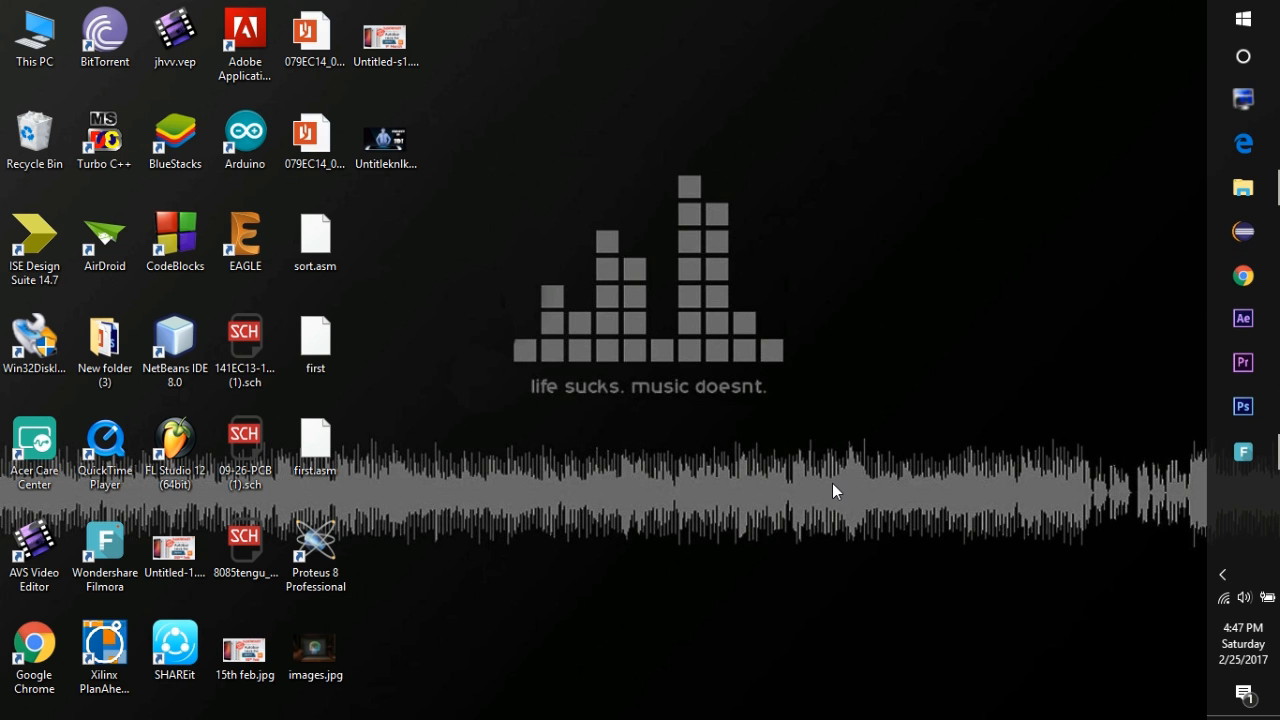
{"action": "mouse_move", "coordinate": [1192, 280]}
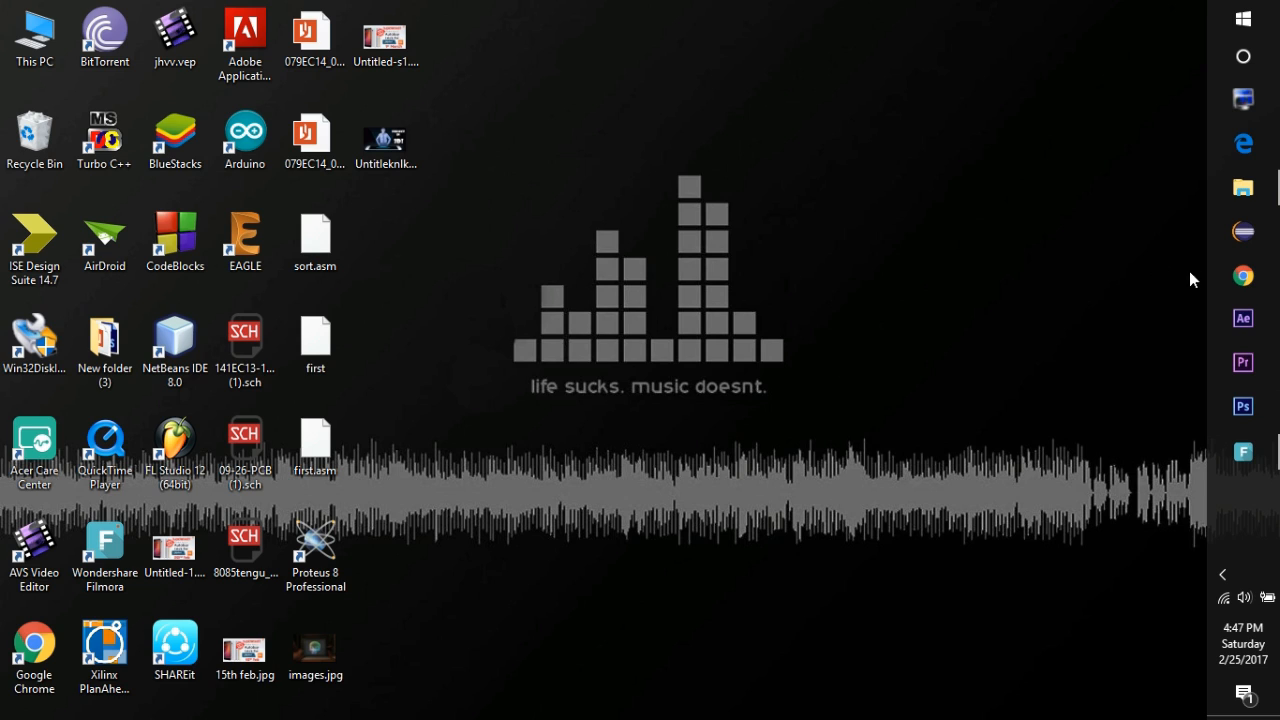
Step: Launch Google Chrome from the taskbar so a new tab with Google search appears
{"action": "left_click", "coordinate": [1244, 276]}
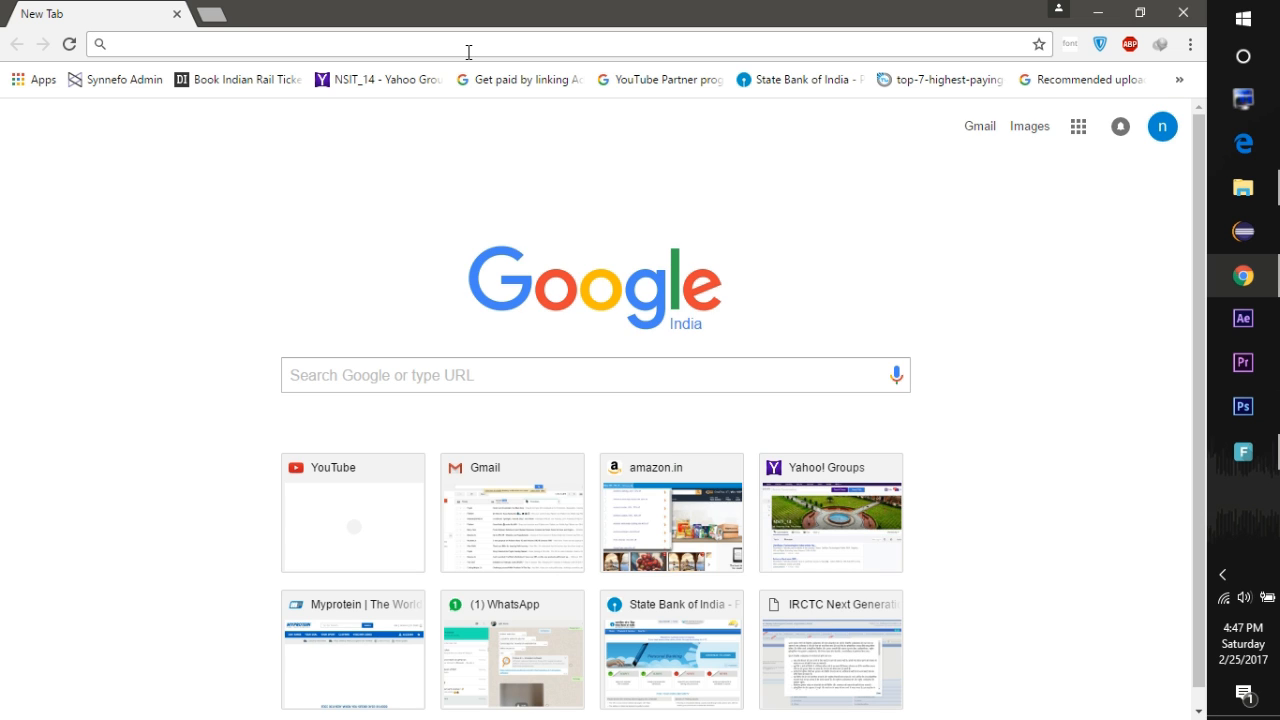
Step: Go to the Chrome Web Store via the Apps bookmark and search it for 'price tracker'
{"action": "left_click", "coordinate": [36, 80]}
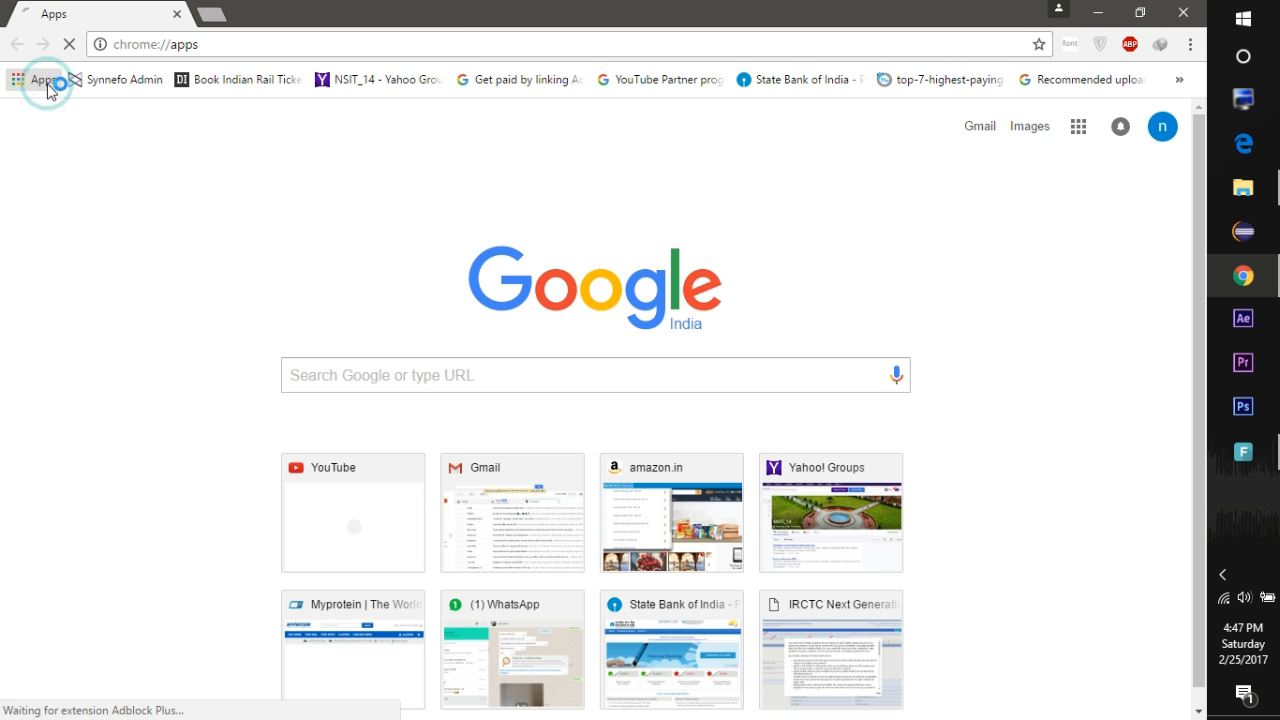
{"action": "left_click", "coordinate": [42, 80]}
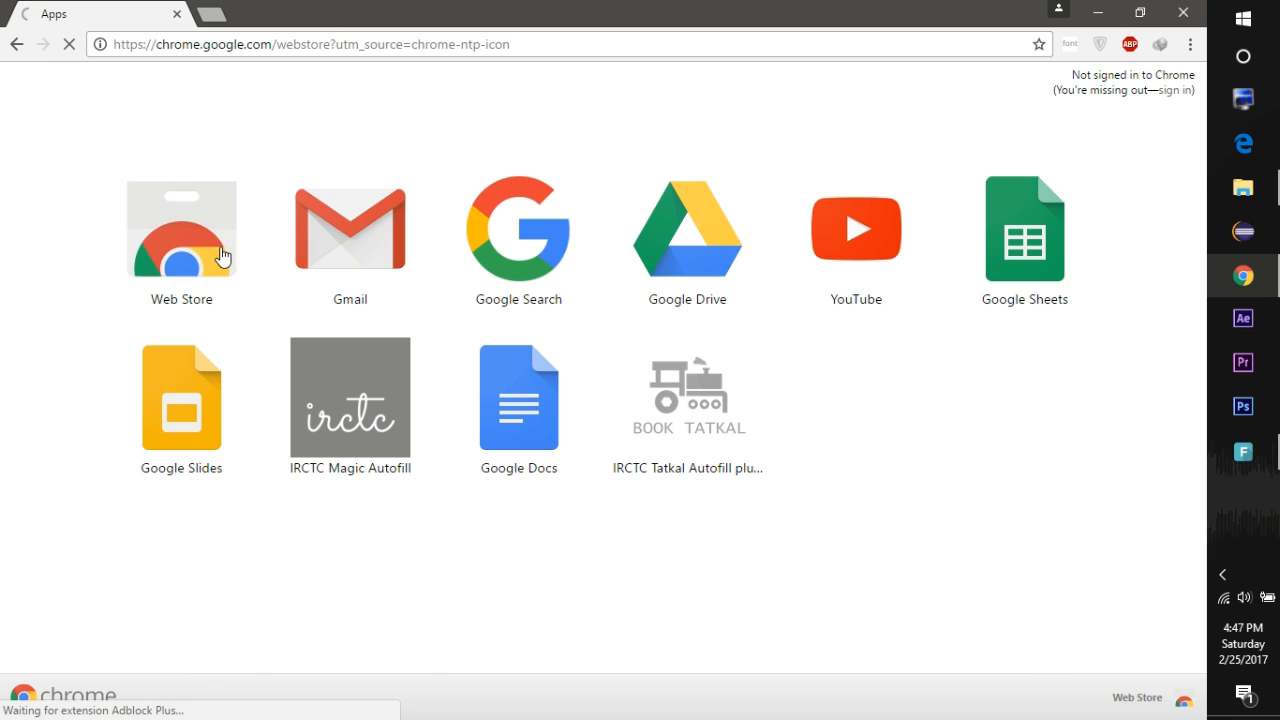
{"action": "left_click", "coordinate": [180, 230]}
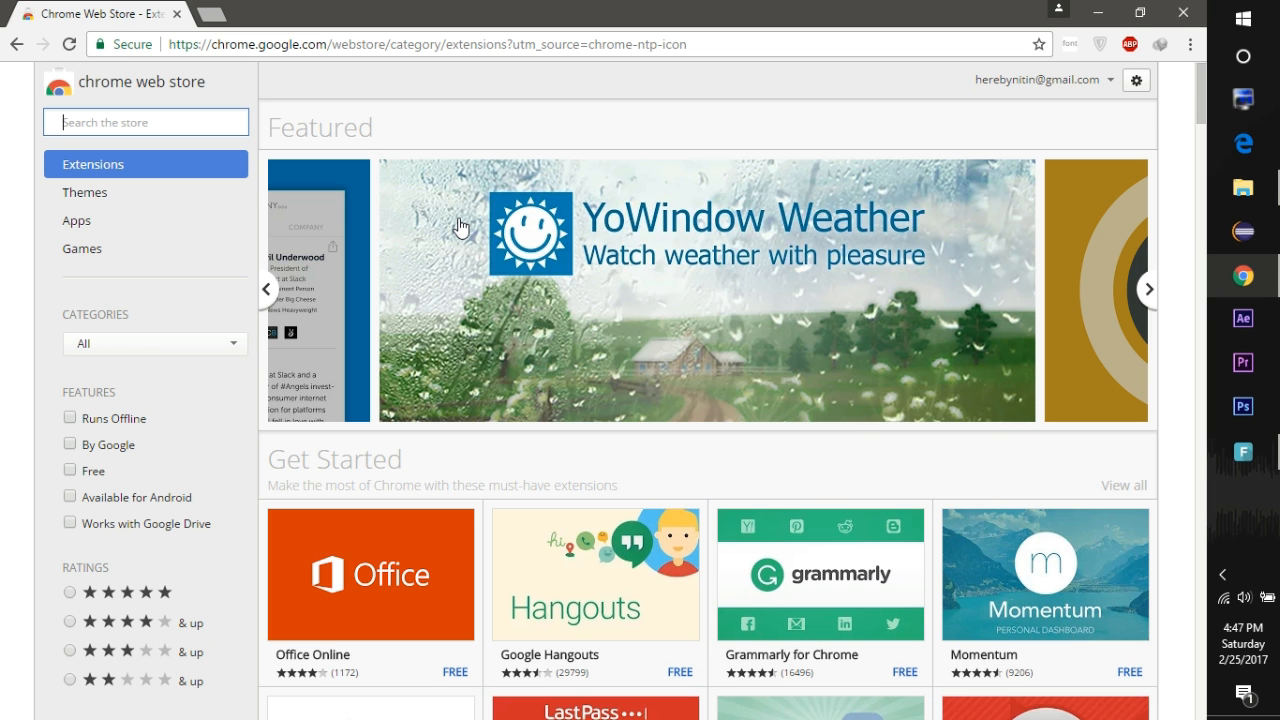
{"action": "type", "text": "price ta"}
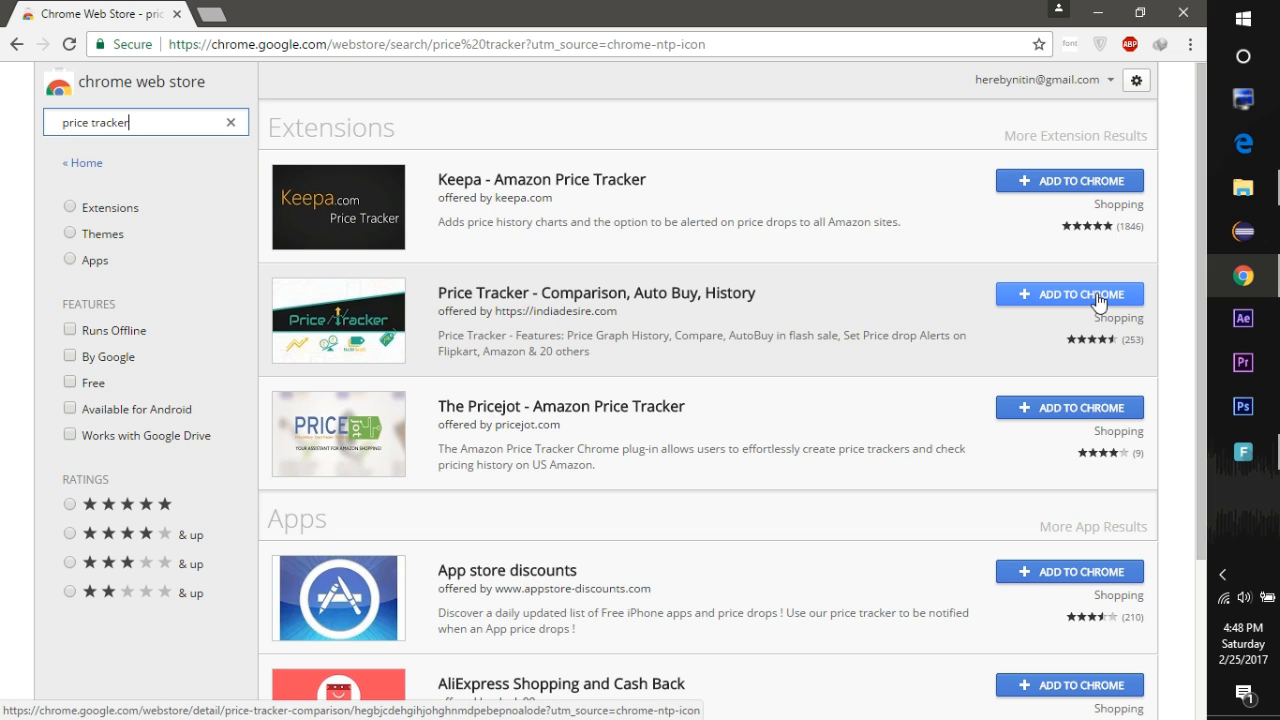
Step: Add 'Price Tracker - Comparison, Auto Buy, History' to Chrome and confirm the installation
{"action": "left_click", "coordinate": [1068, 294]}
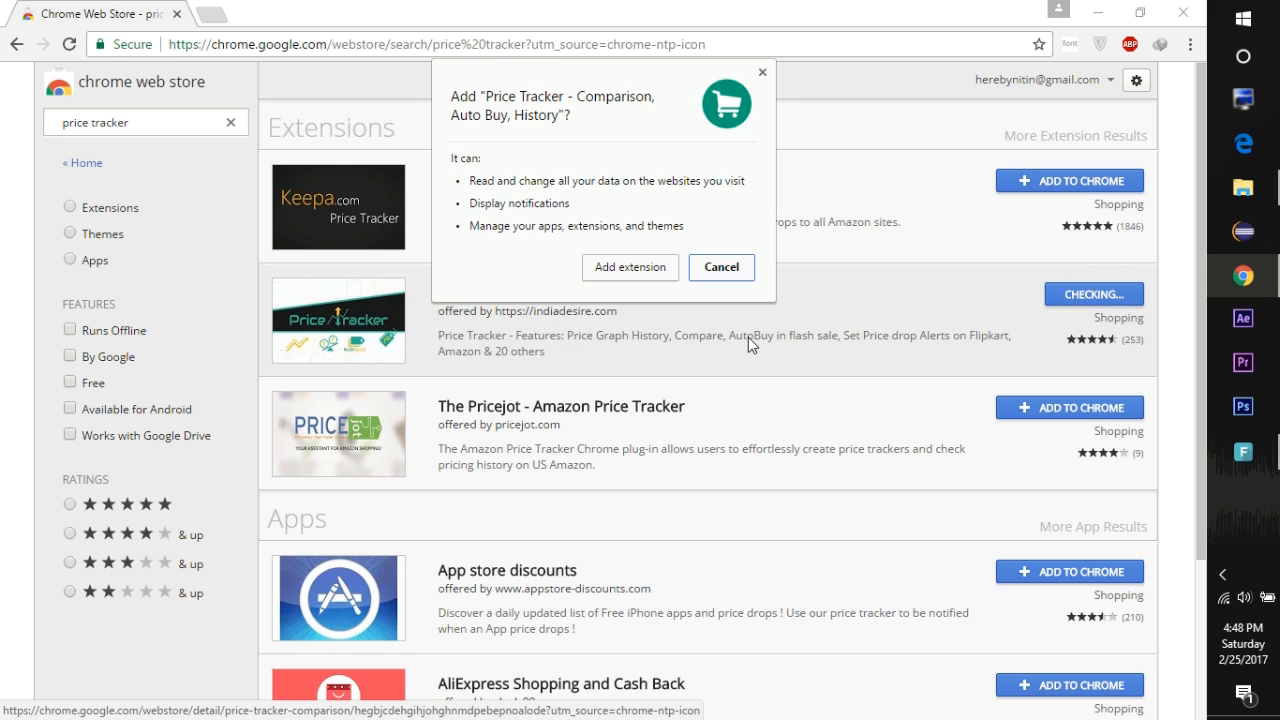
{"action": "left_click", "coordinate": [720, 268]}
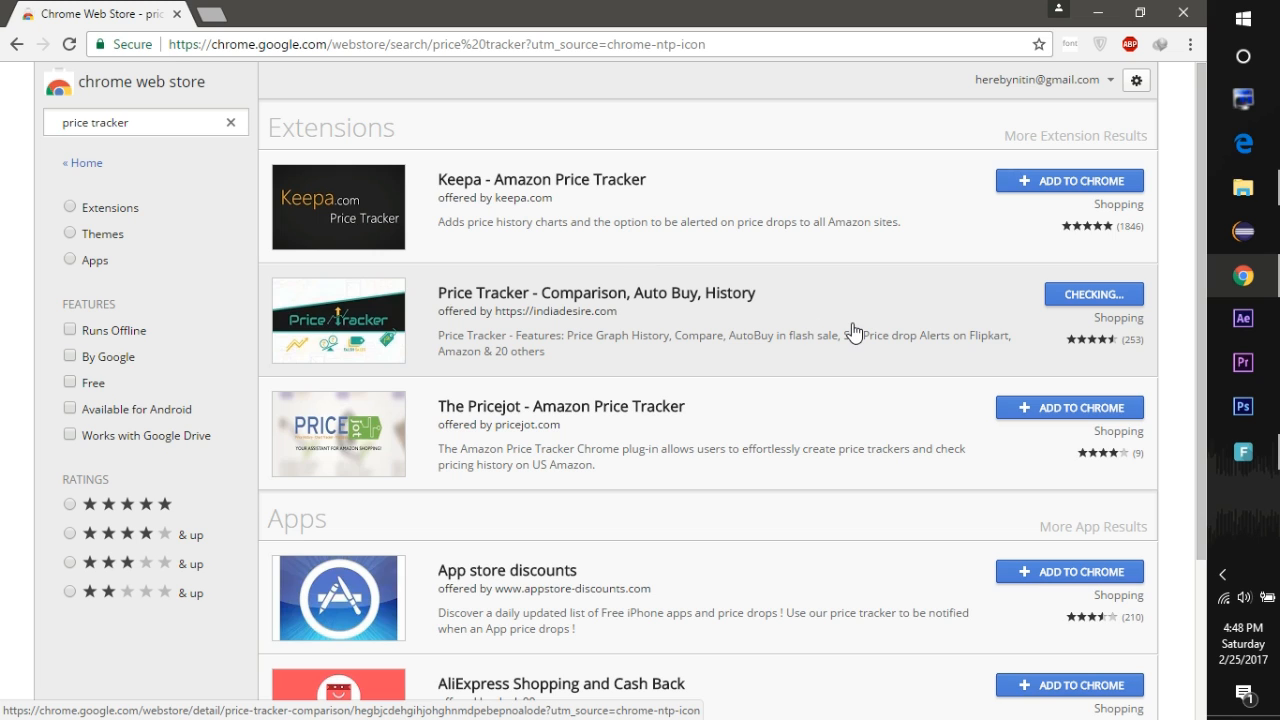
{"action": "left_click", "coordinate": [1092, 294]}
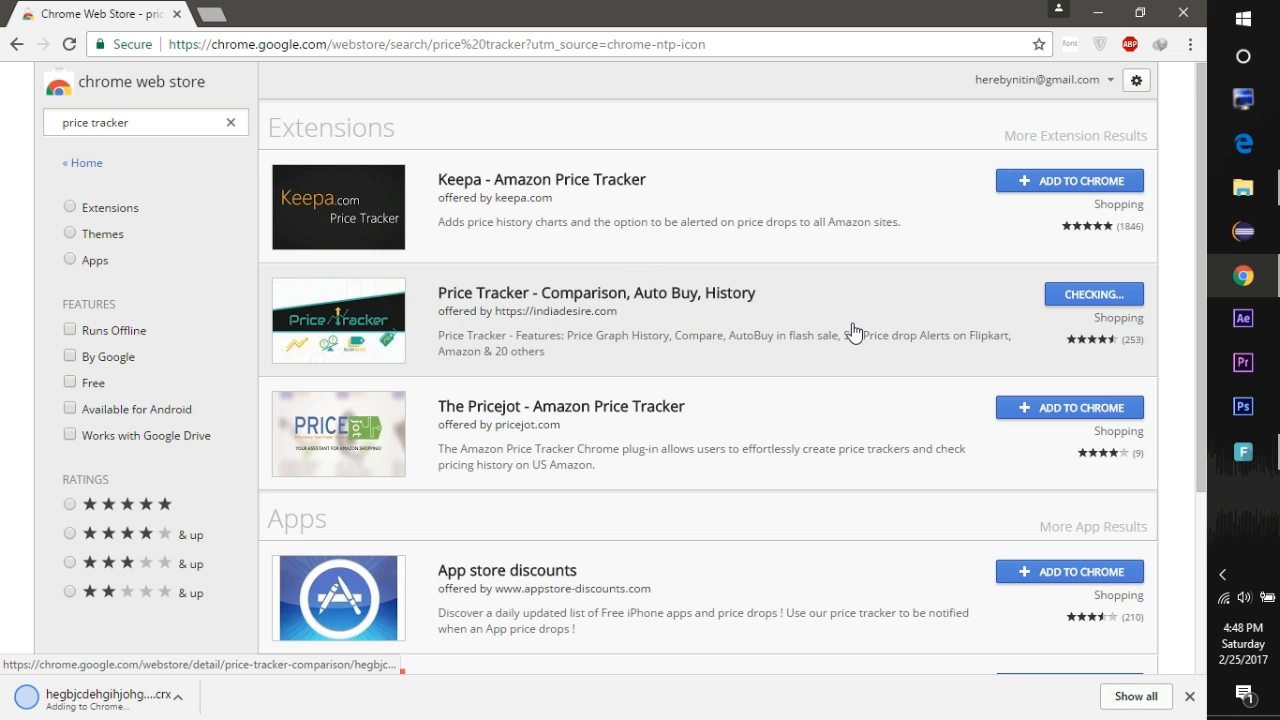
{"action": "scroll", "scroll_direction": "down", "scroll_amount": 3}
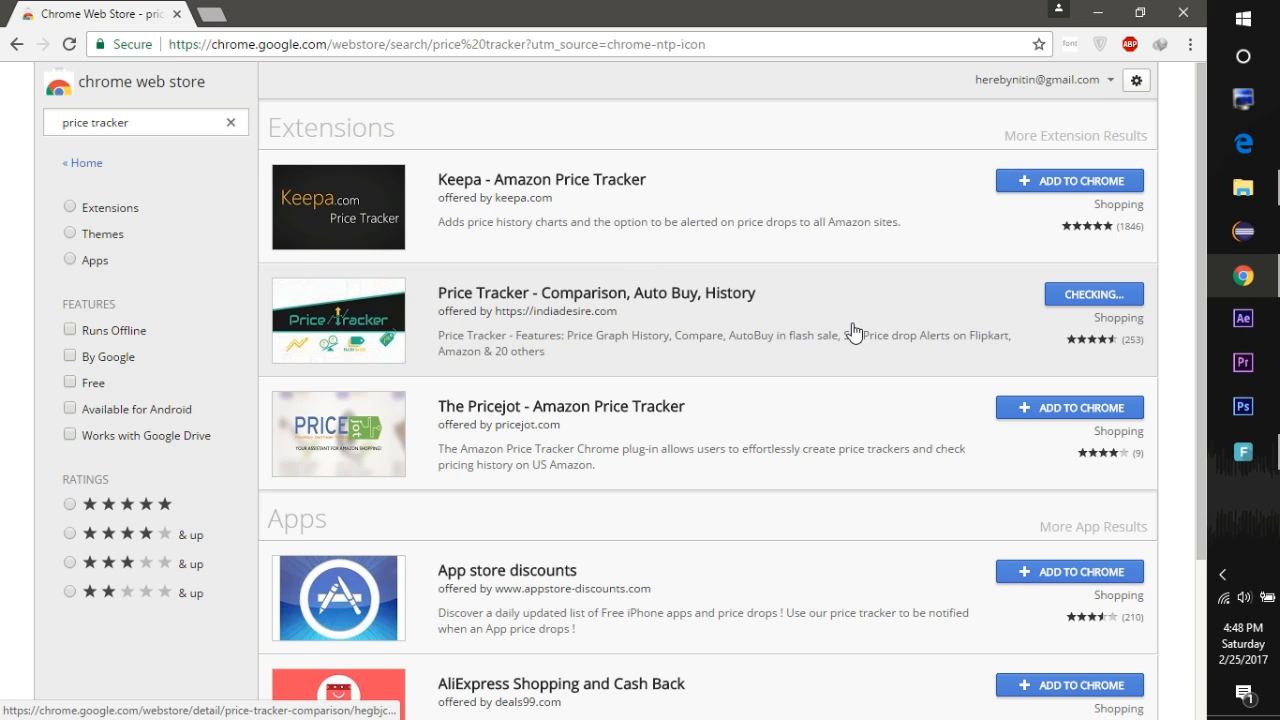
{"action": "left_click", "coordinate": [1092, 294]}
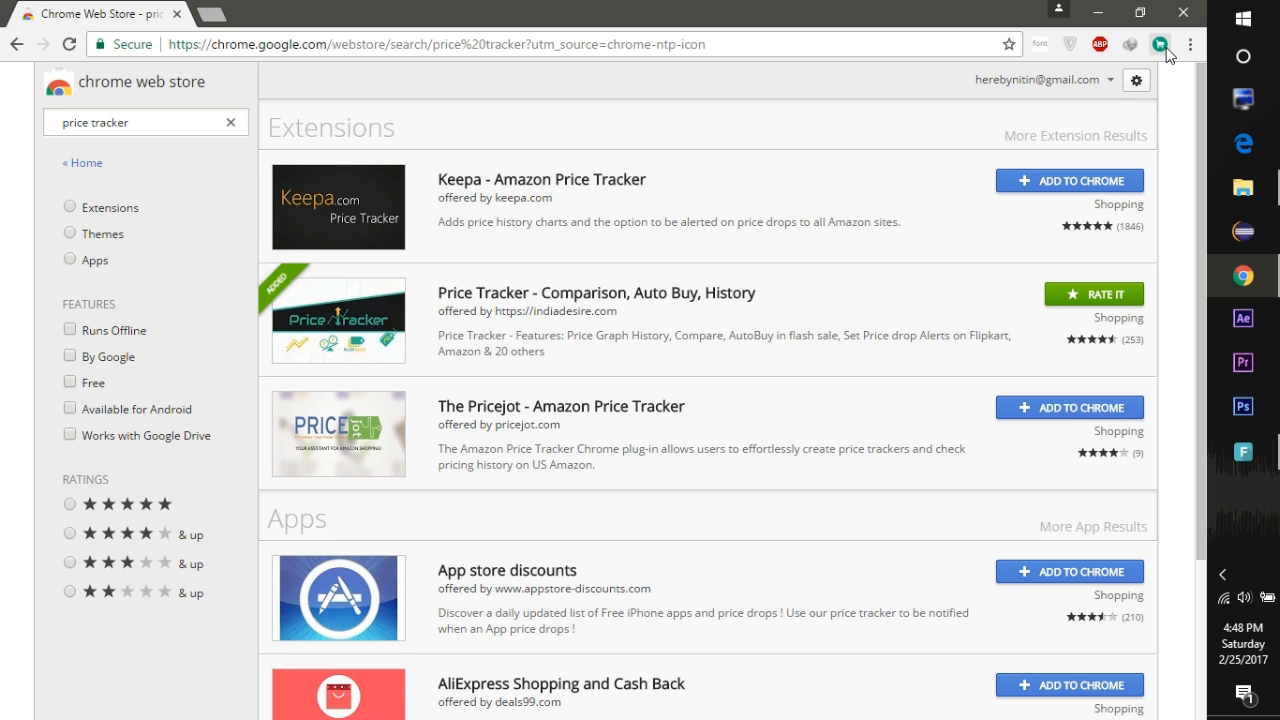
Step: Browse the Price Tracker panel's Flash Sale and mi.com lists for Redmi Note 4 variants to auto-buy
{"action": "left_click", "coordinate": [1156, 44]}
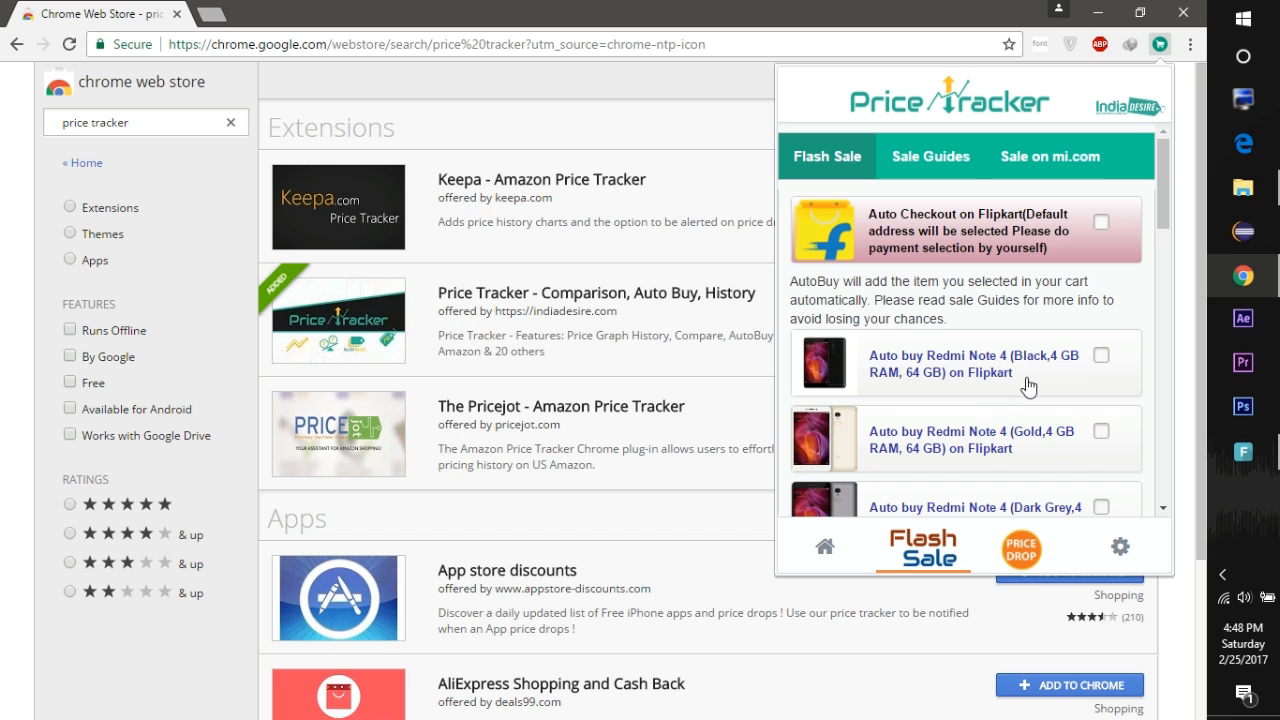
{"action": "mouse_move", "coordinate": [1060, 392]}
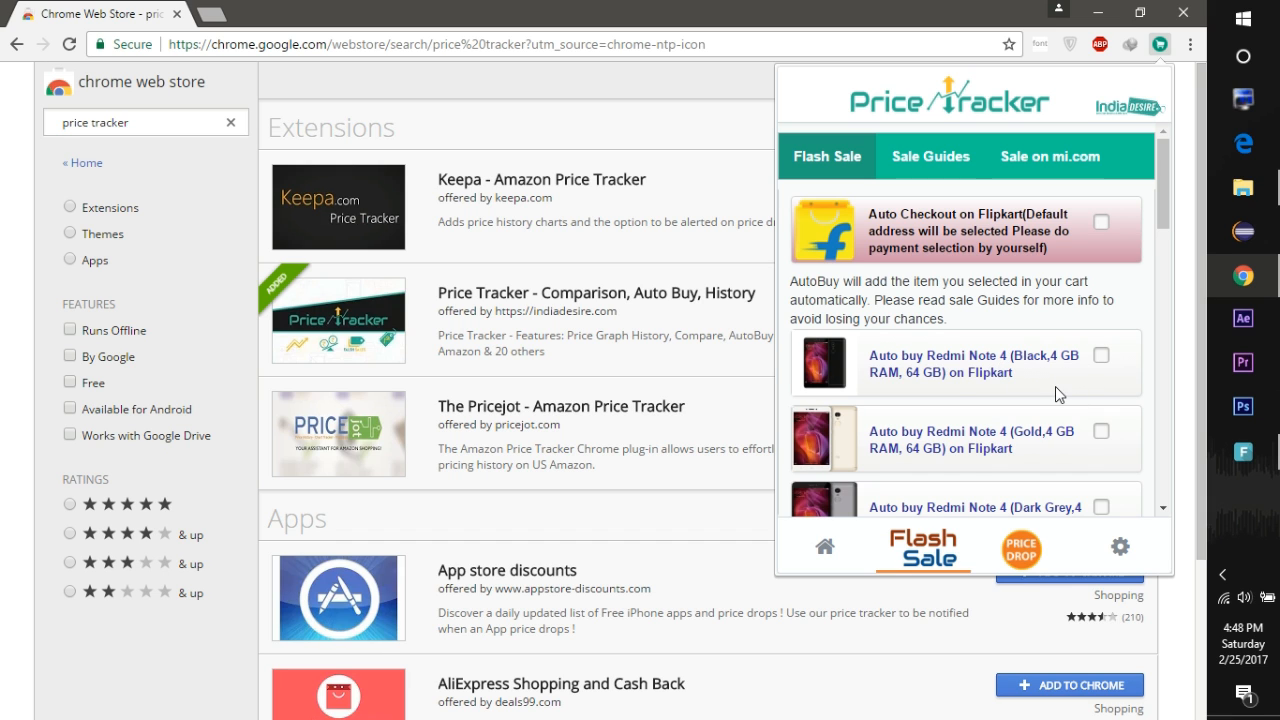
{"action": "scroll", "scroll_direction": "down", "scroll_amount": 3}
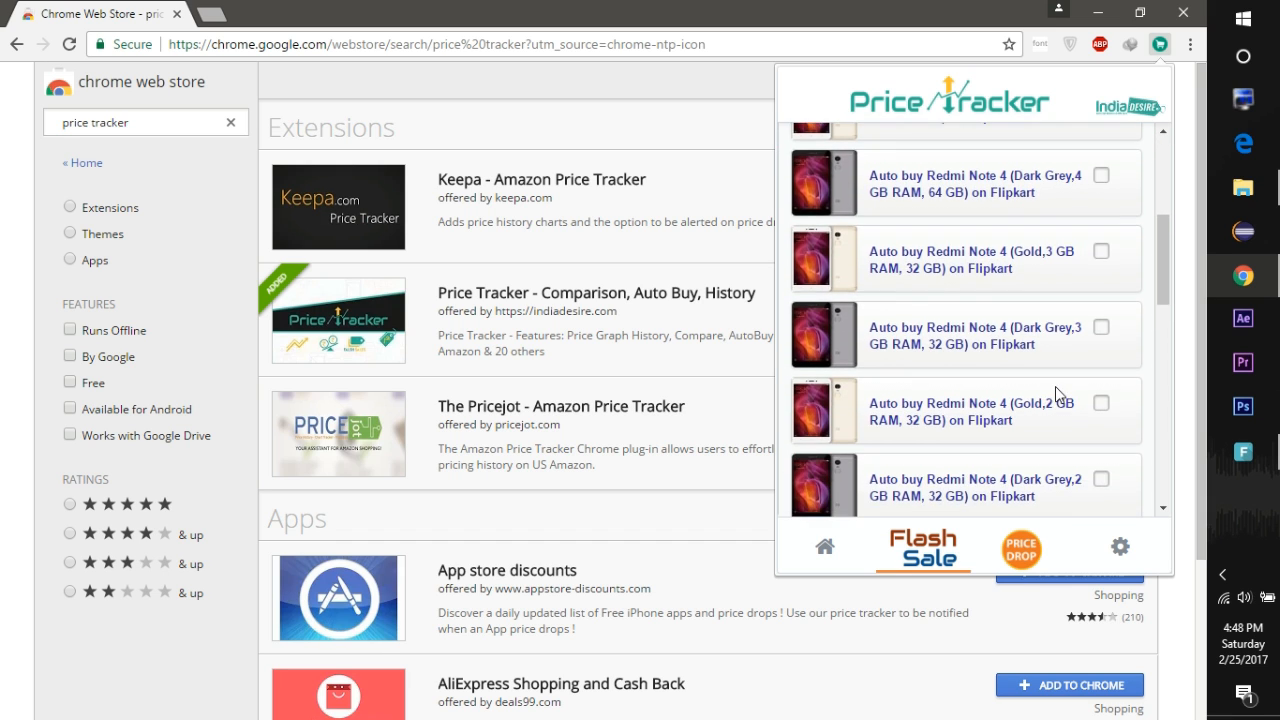
{"action": "scroll", "scroll_direction": "down", "scroll_amount": 3}
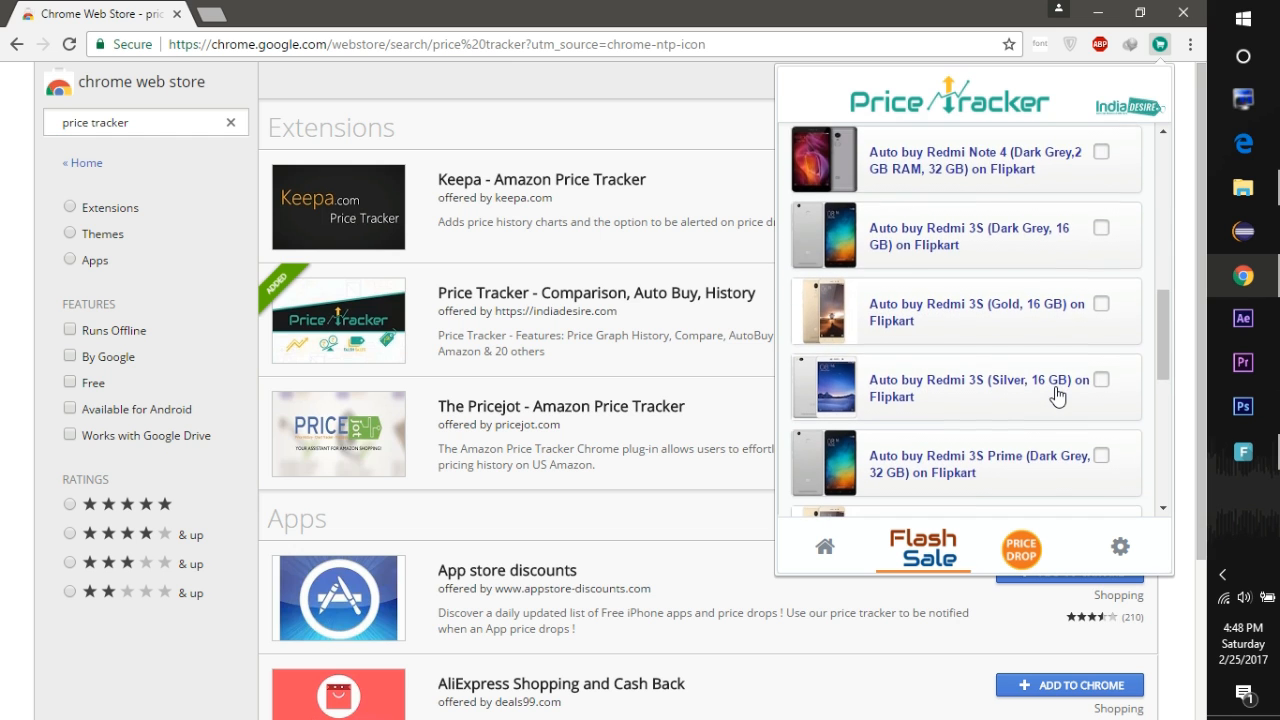
{"action": "scroll", "scroll_direction": "down", "scroll_amount": 3}
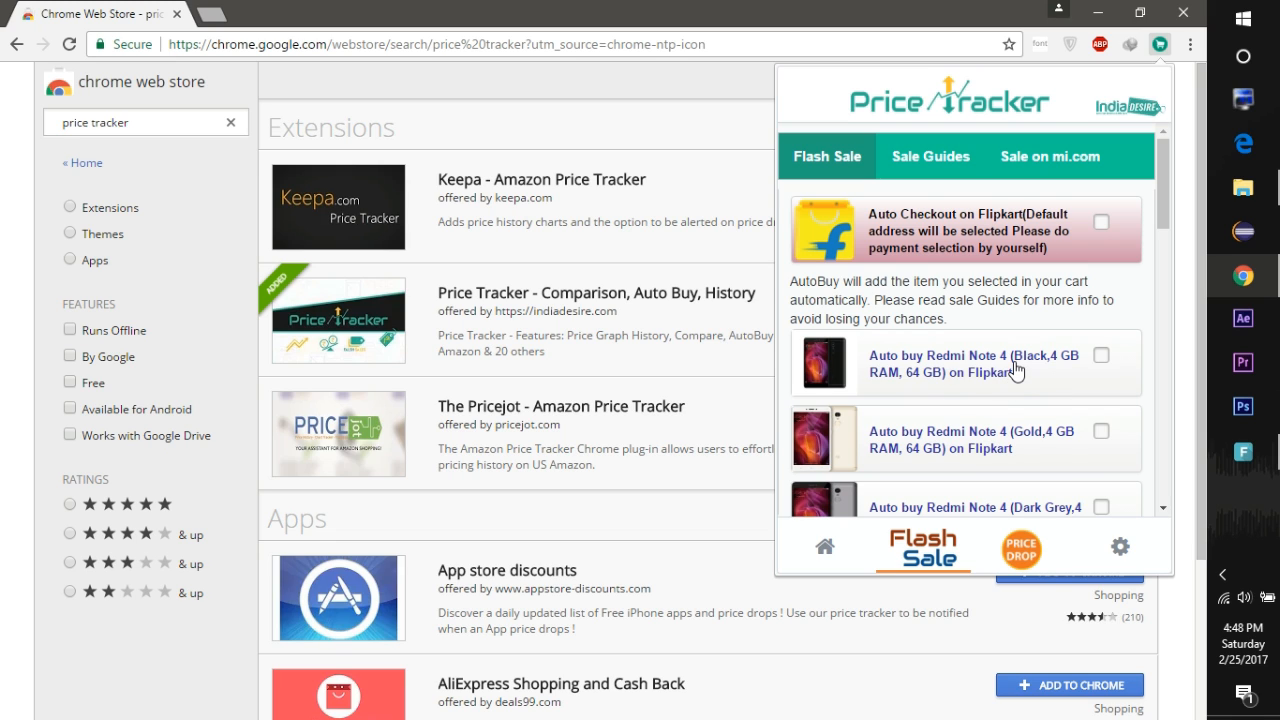
{"action": "left_click", "coordinate": [1048, 156]}
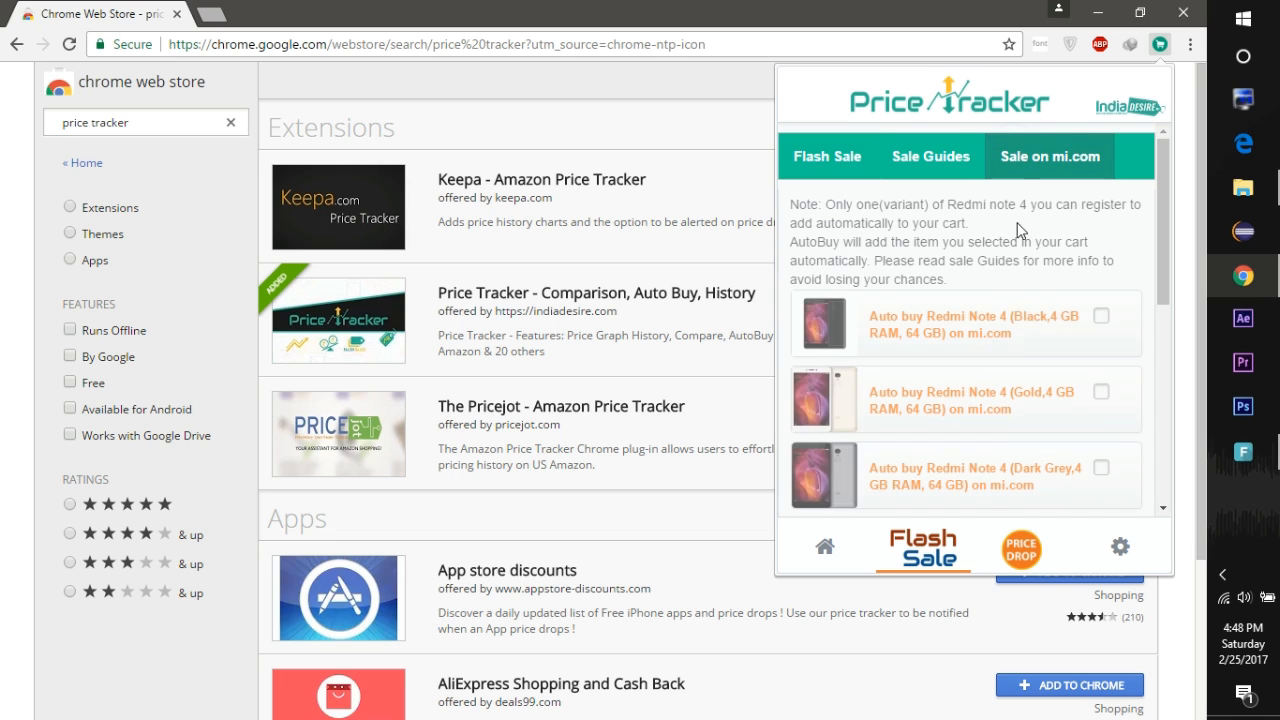
{"action": "mouse_move", "coordinate": [1036, 384]}
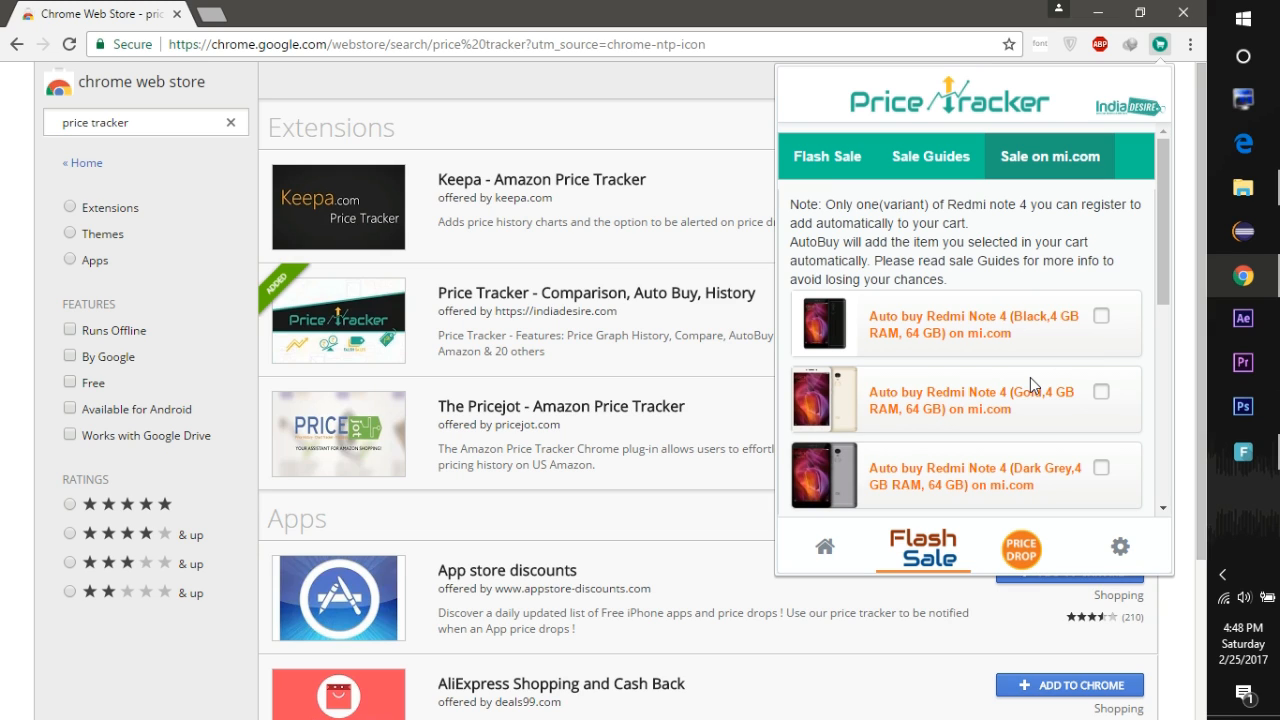
{"action": "scroll", "scroll_direction": "down", "scroll_amount": 3}
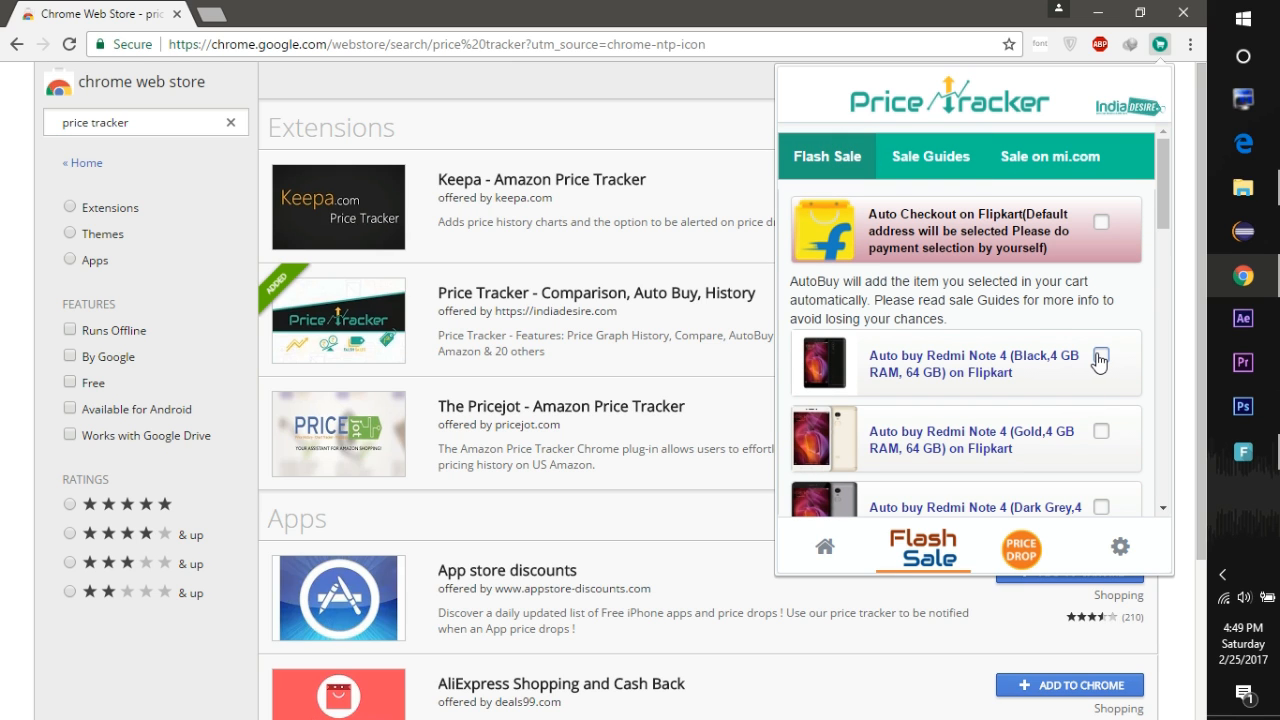
Step: Register the Black 64 GB Redmi Note 4 for Flipkart's next sale via Price Tracker auto add-to-cart
{"action": "left_click", "coordinate": [1100, 352]}
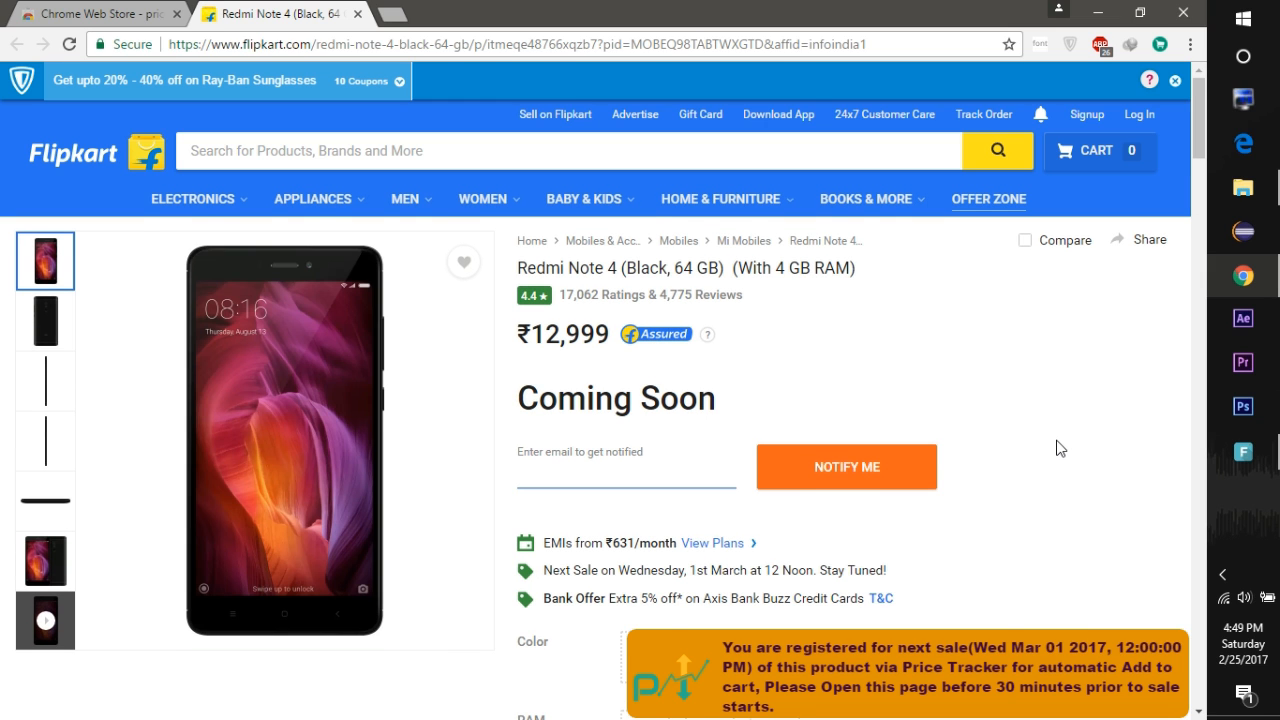
{"action": "scroll", "scroll_direction": "down", "scroll_amount": 3}
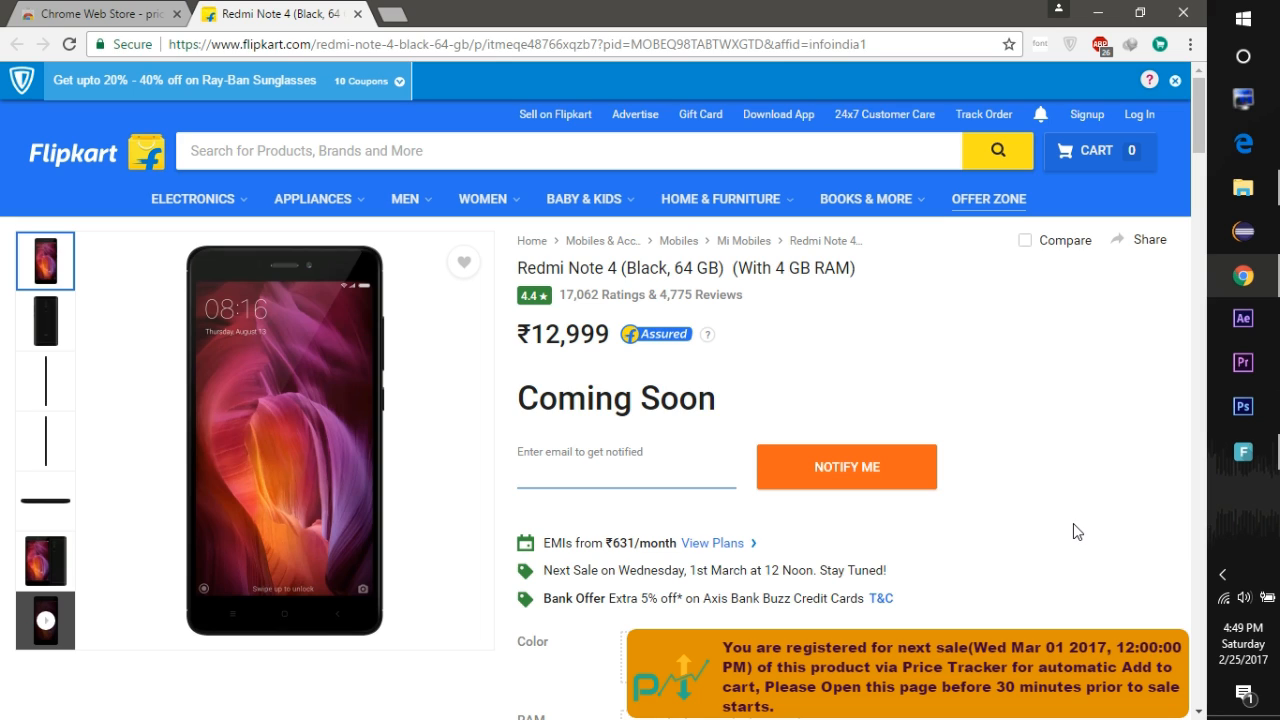
{"action": "mouse_move", "coordinate": [1160, 108]}
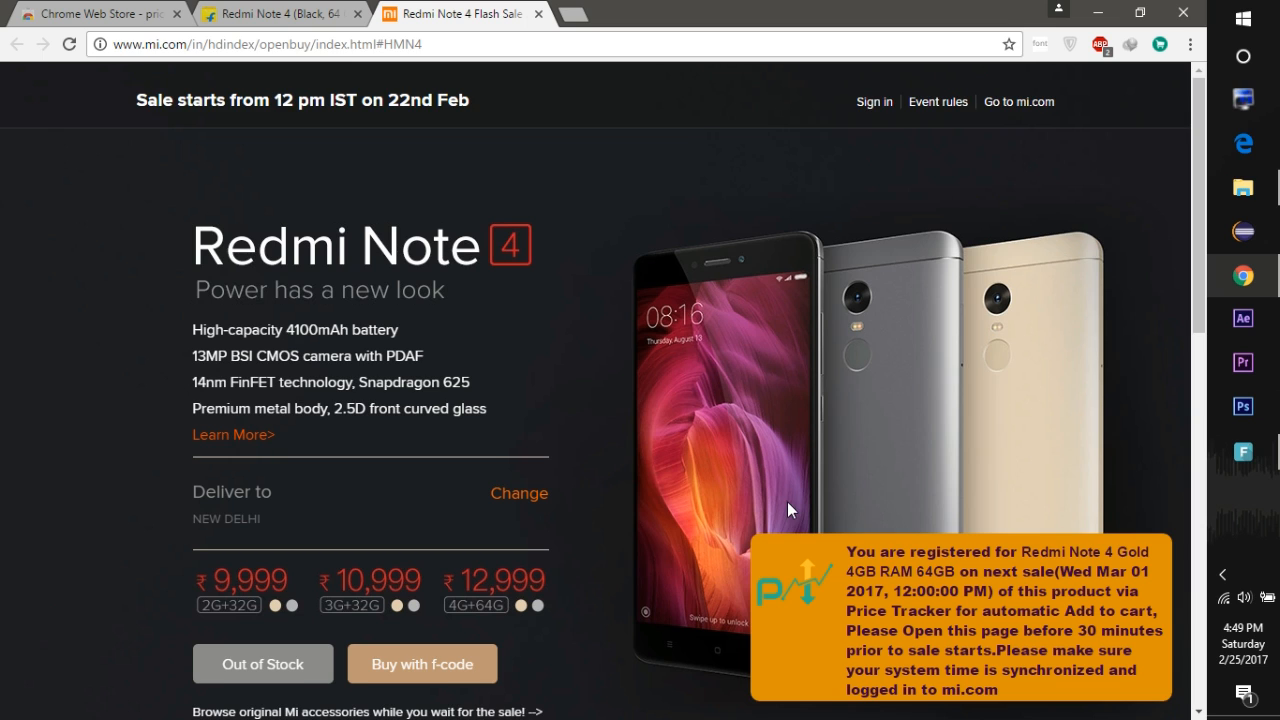
Step: From the mi.com Redmi Note 4 flash sale page, go to Mi Account sign-in
{"action": "scroll", "scroll_direction": "down", "scroll_amount": 3}
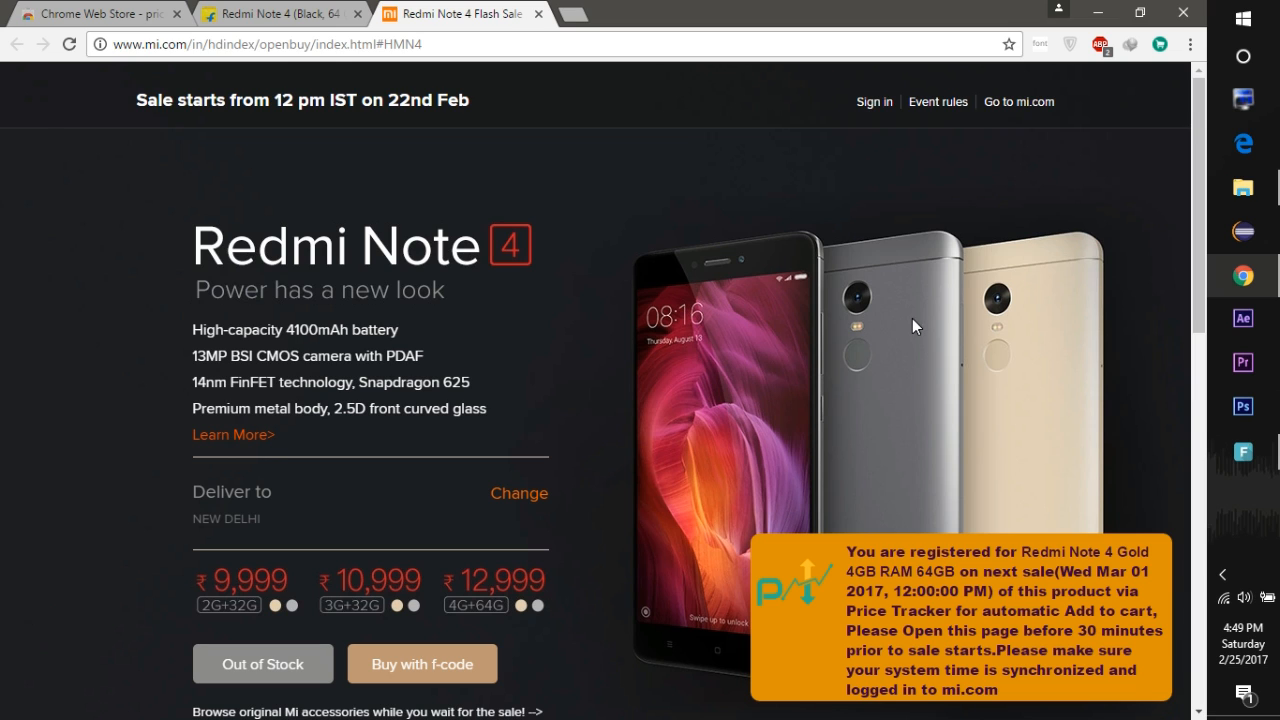
{"action": "left_click", "coordinate": [872, 100]}
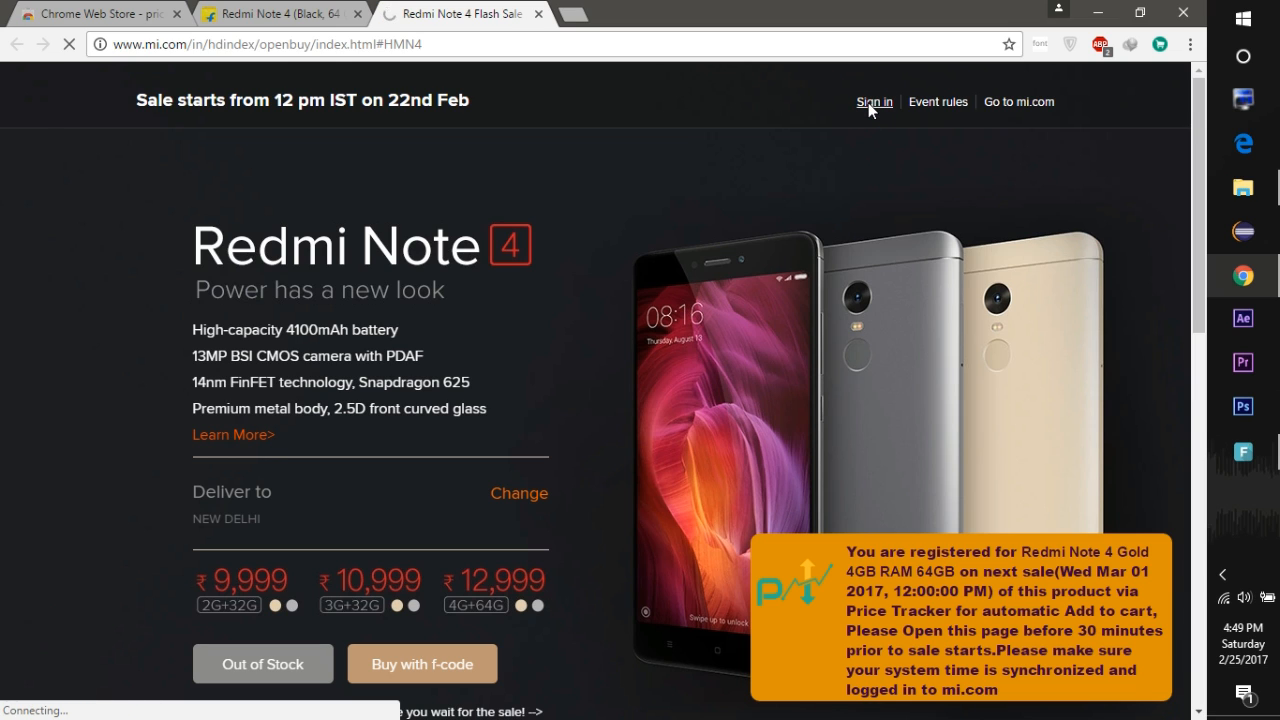
Step: Sign in to the Mi Account with the filled credentials, returning to the Redmi Note 4 sale page
{"action": "left_click", "coordinate": [872, 100]}
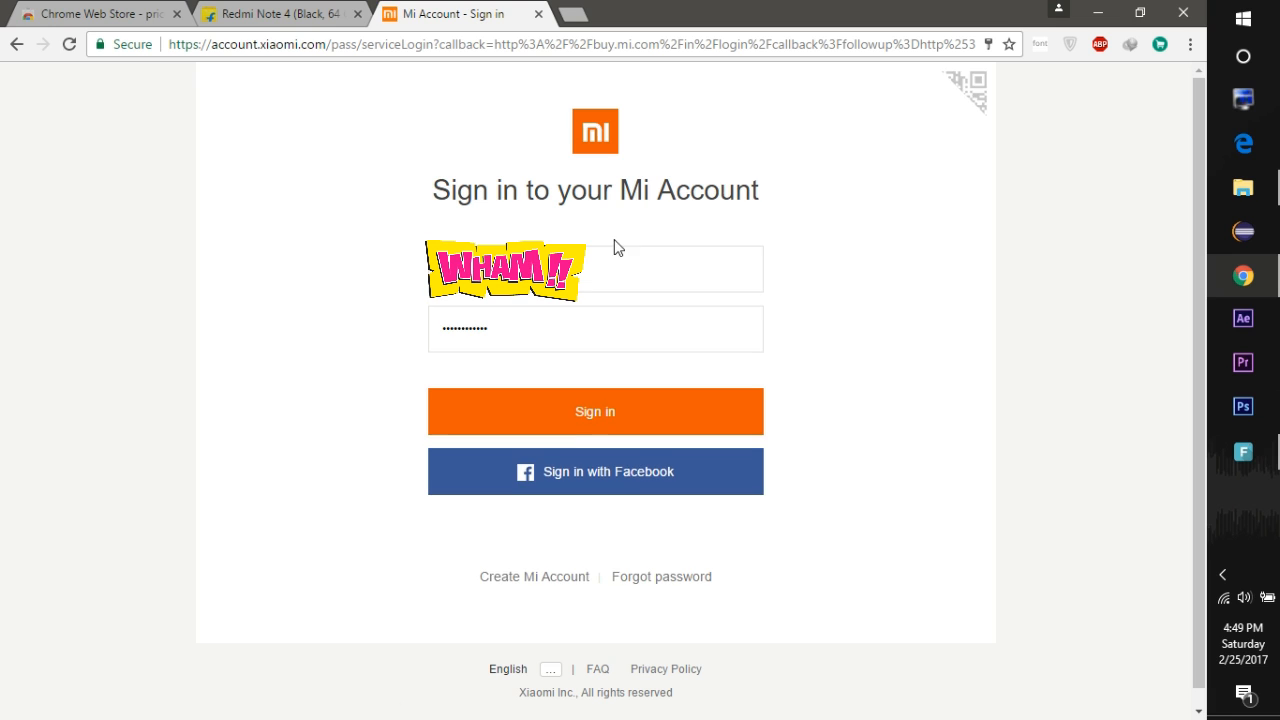
{"action": "mouse_move", "coordinate": [596, 410]}
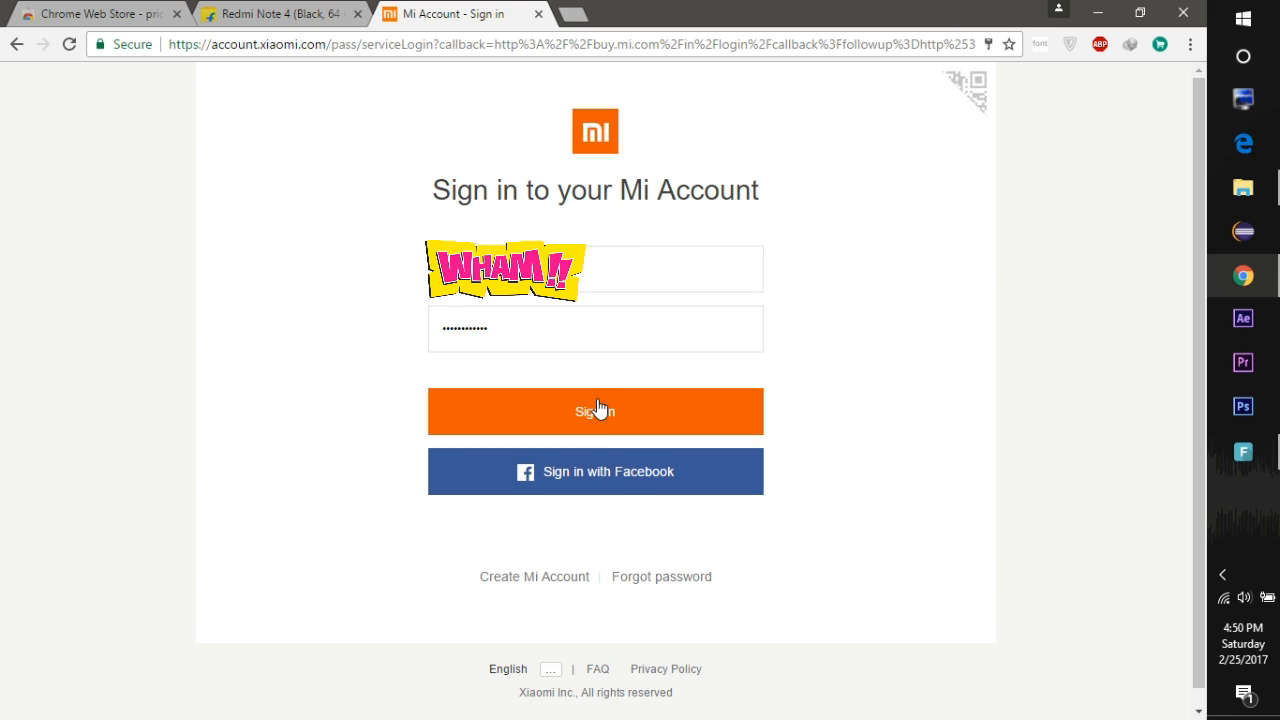
{"action": "left_click", "coordinate": [596, 412]}
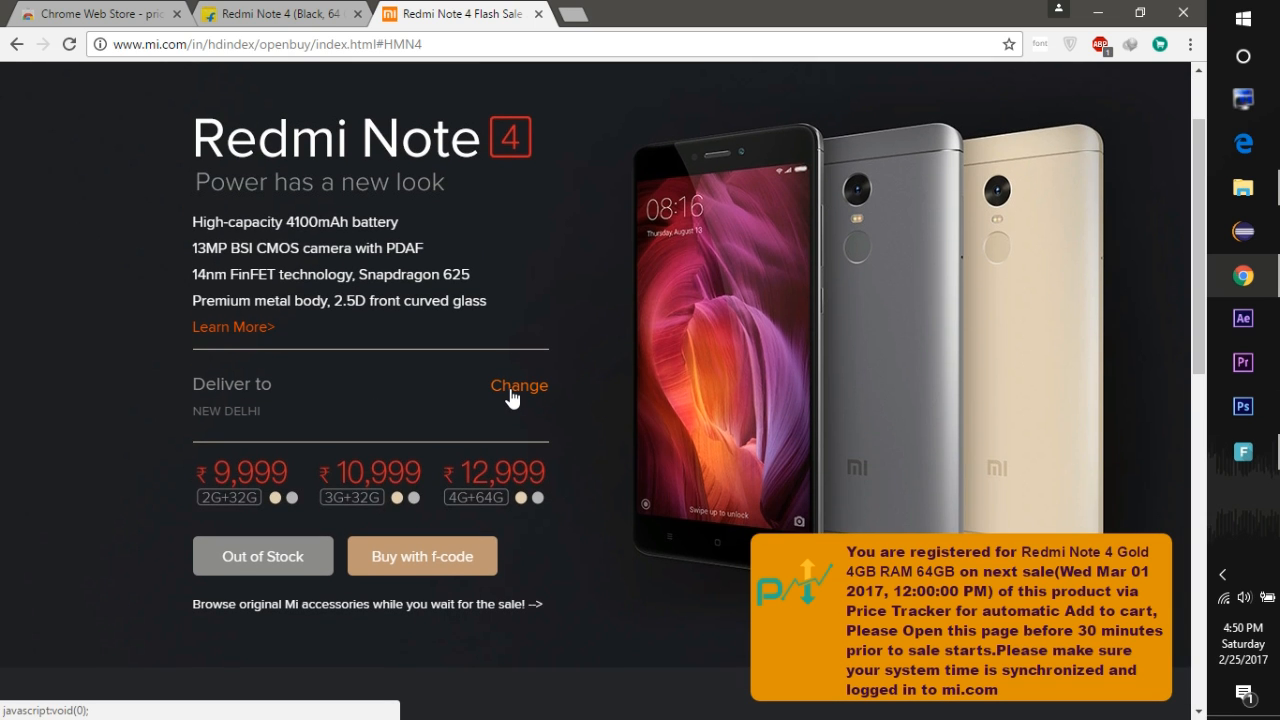
{"action": "left_click", "coordinate": [518, 384]}
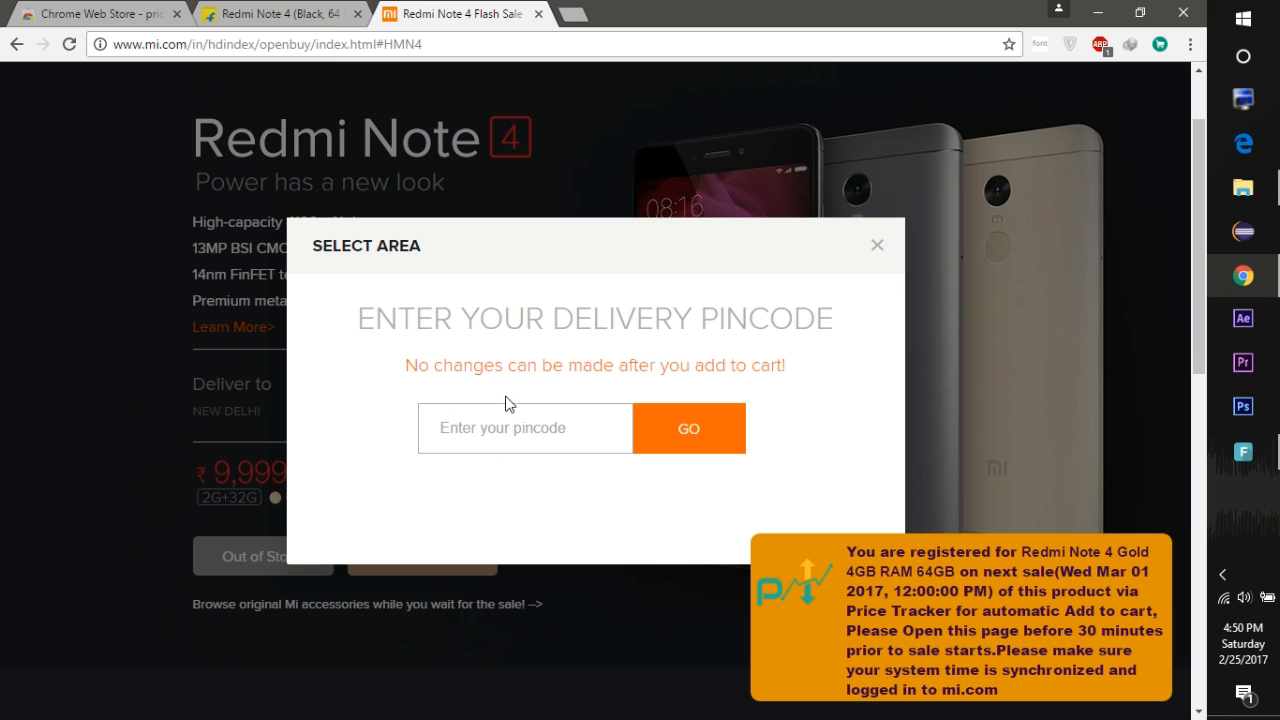
{"action": "type", "text": "11005"}
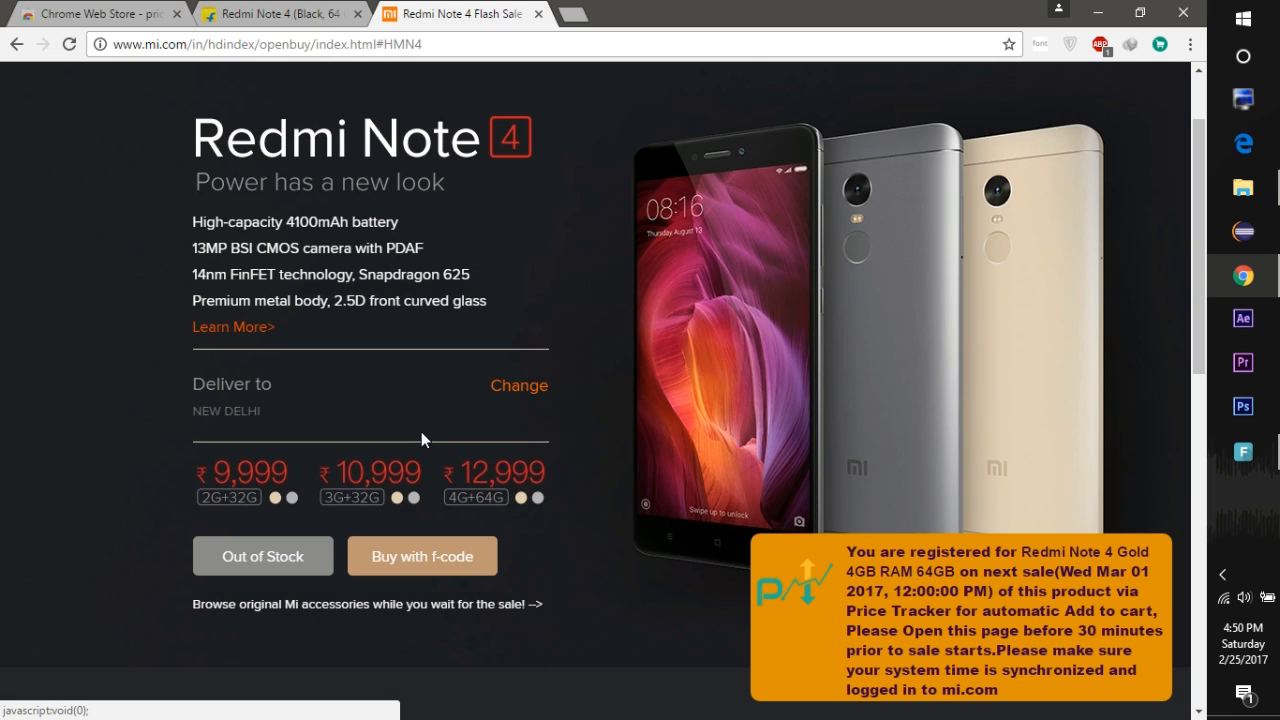
{"action": "mouse_move", "coordinate": [520, 448]}
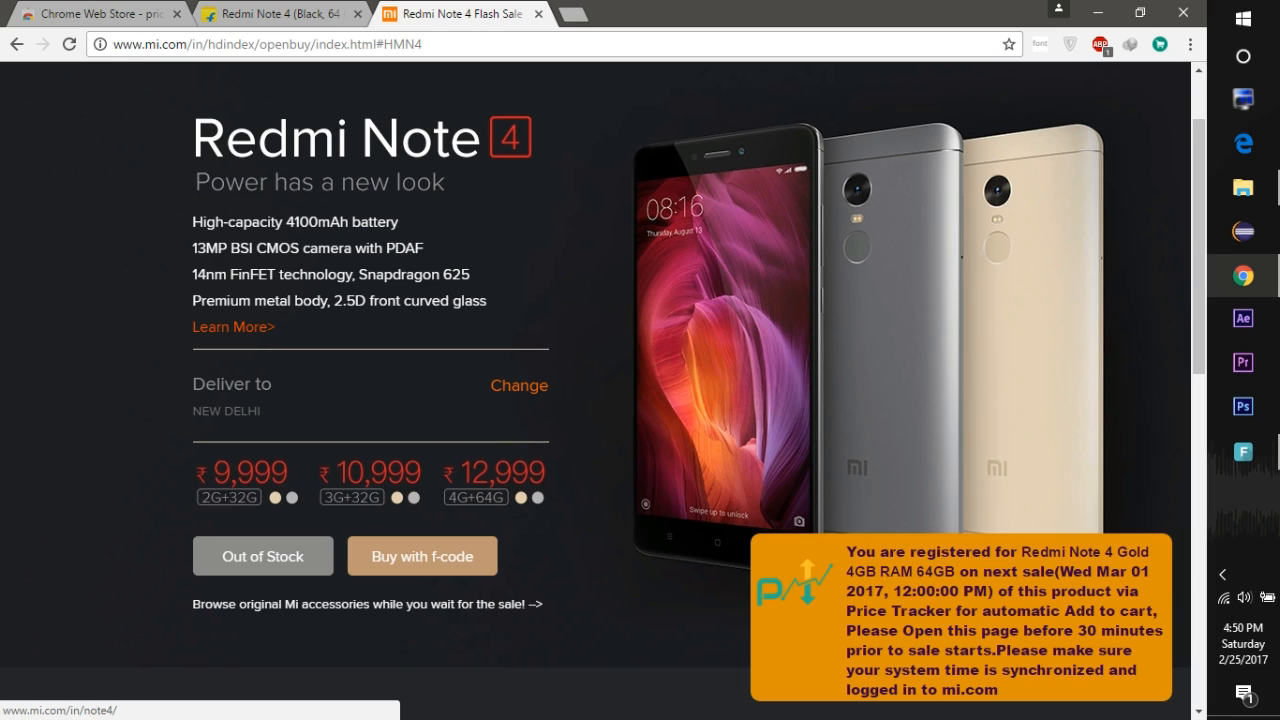
{"action": "mouse_move", "coordinate": [694, 582]}
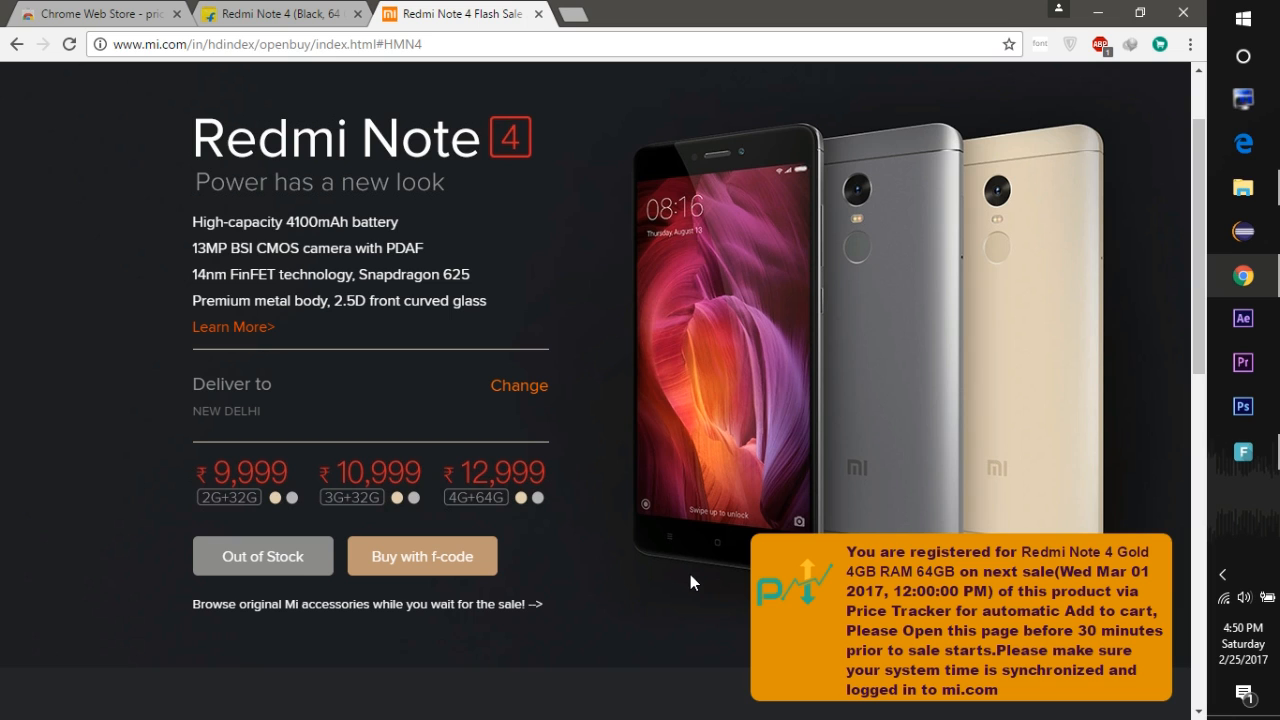
{"action": "mouse_move", "coordinate": [840, 200]}
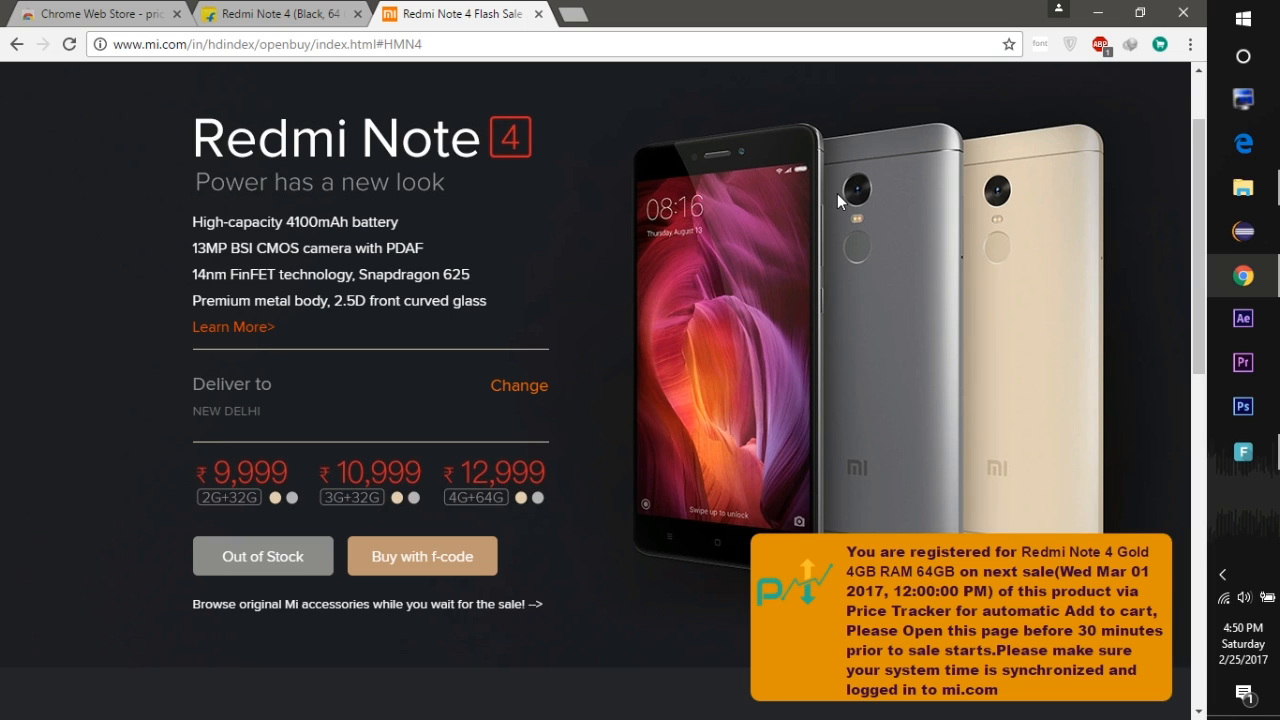